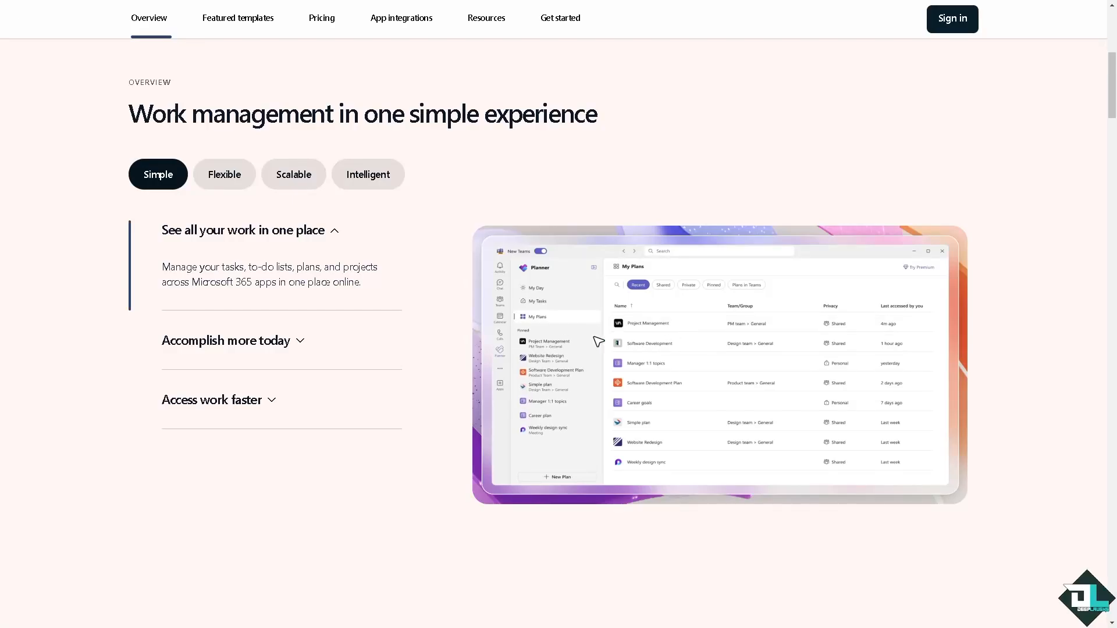
Start the Planner free-trial sign-up and begin entering the work email address.
click(535, 300)
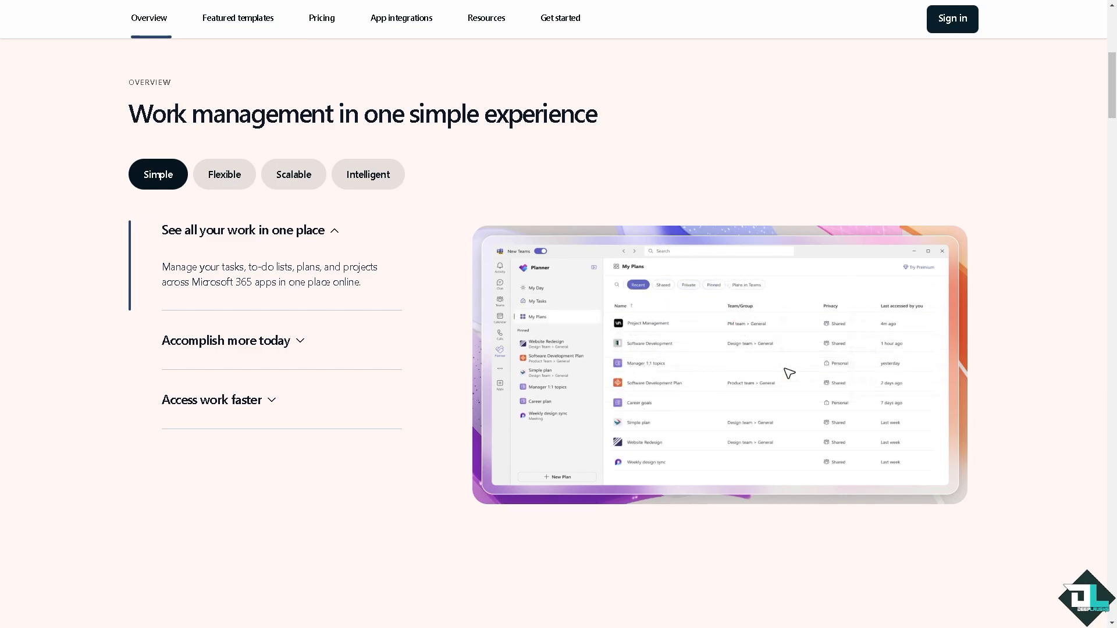
scroll(up, 3)
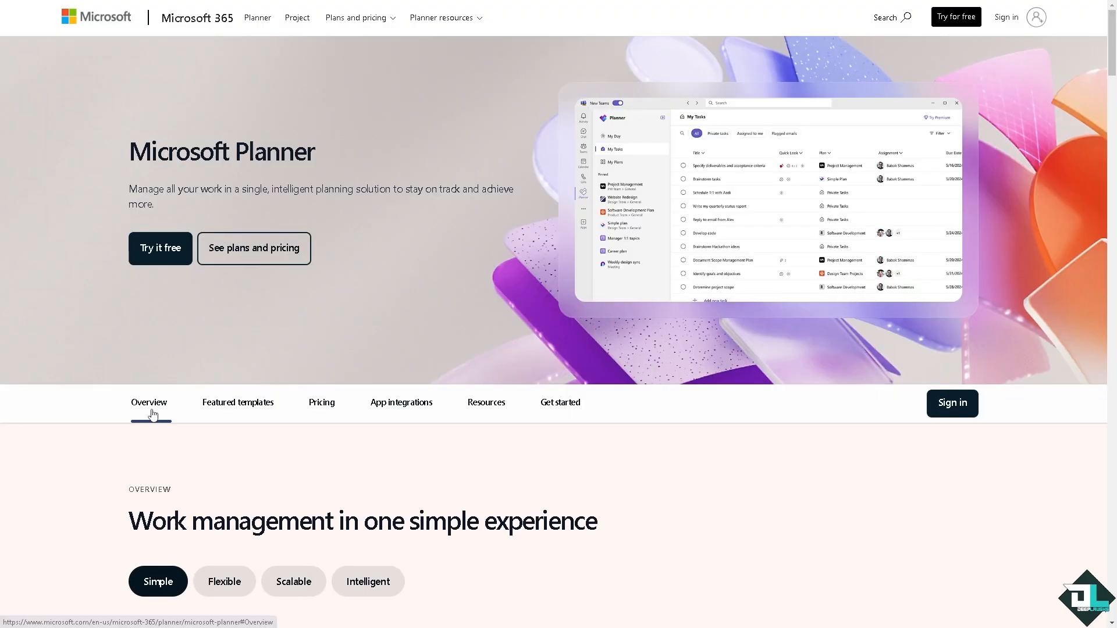
mouse_move(131, 334)
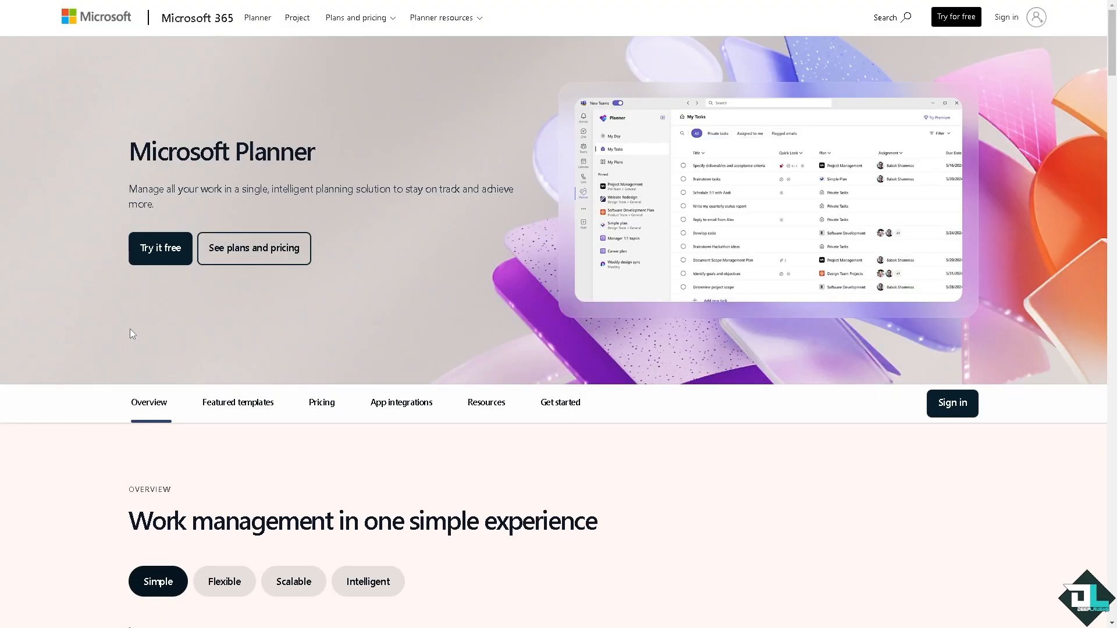
mouse_move(161, 249)
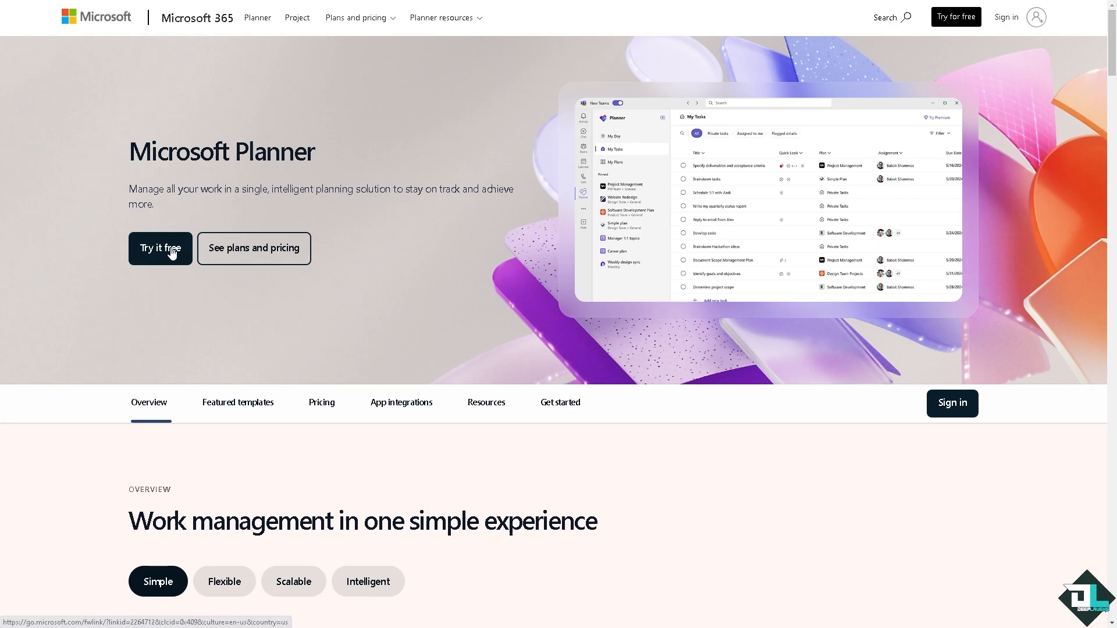
click(159, 248)
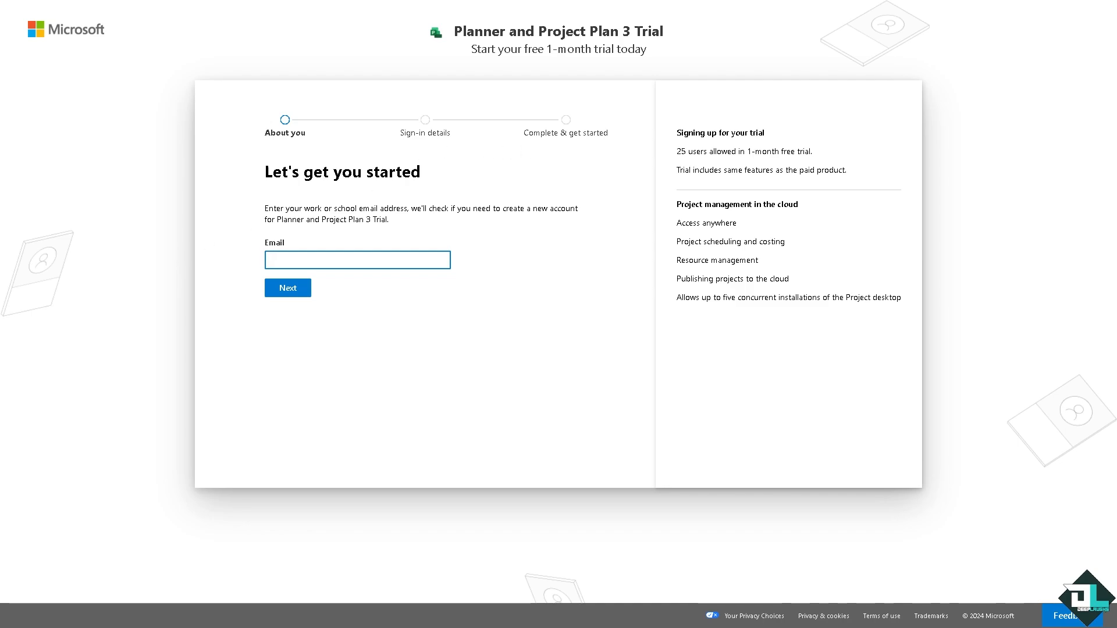
click(358, 259)
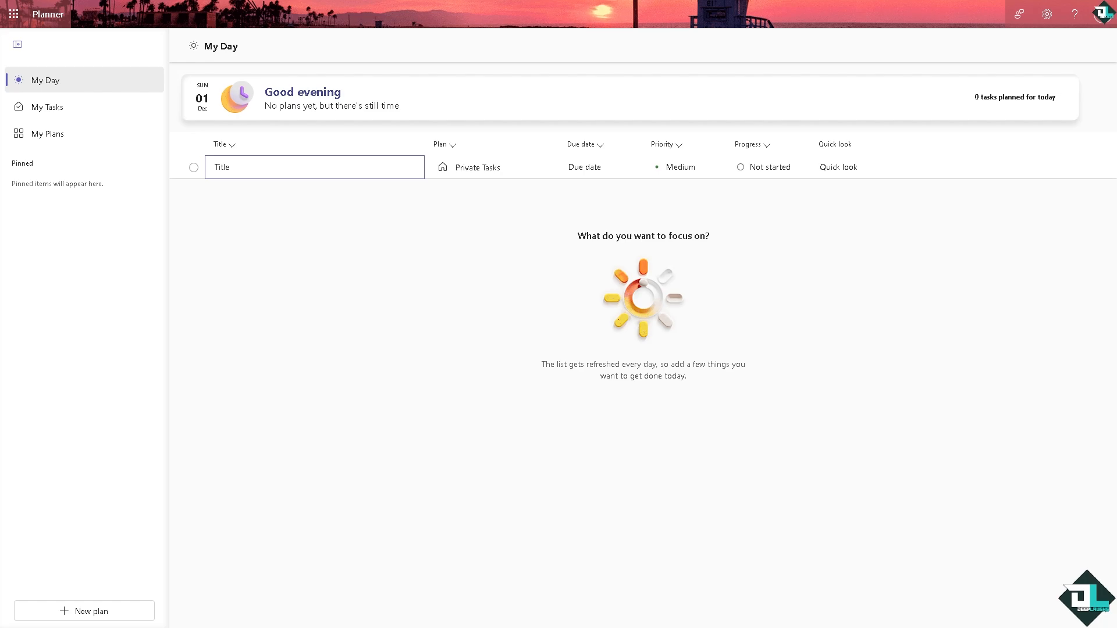
mouse_move(48, 134)
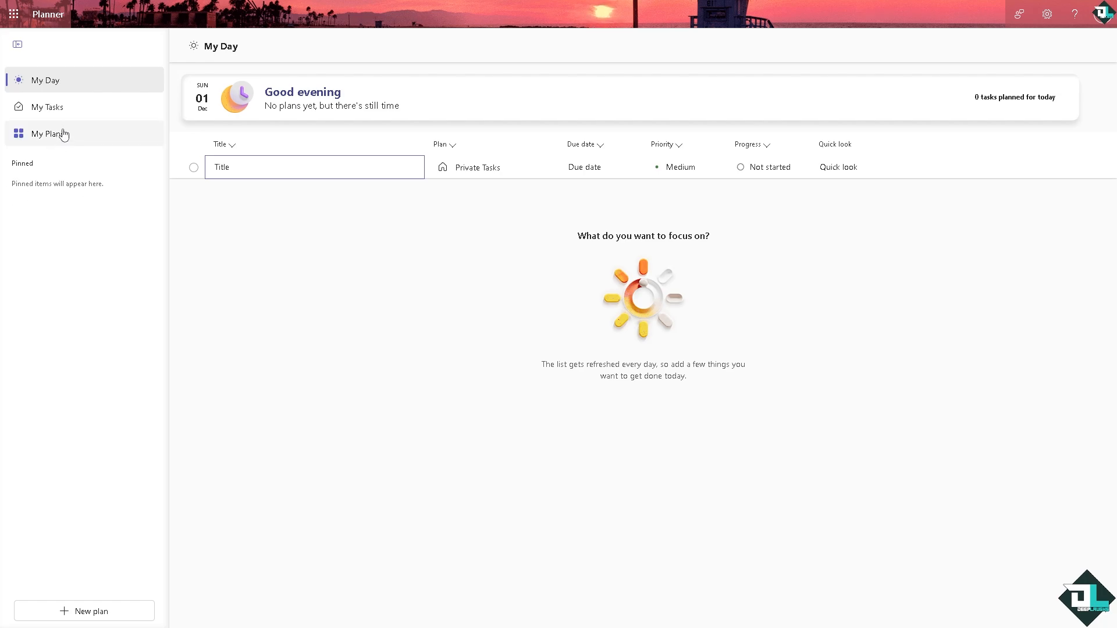
mouse_move(48, 132)
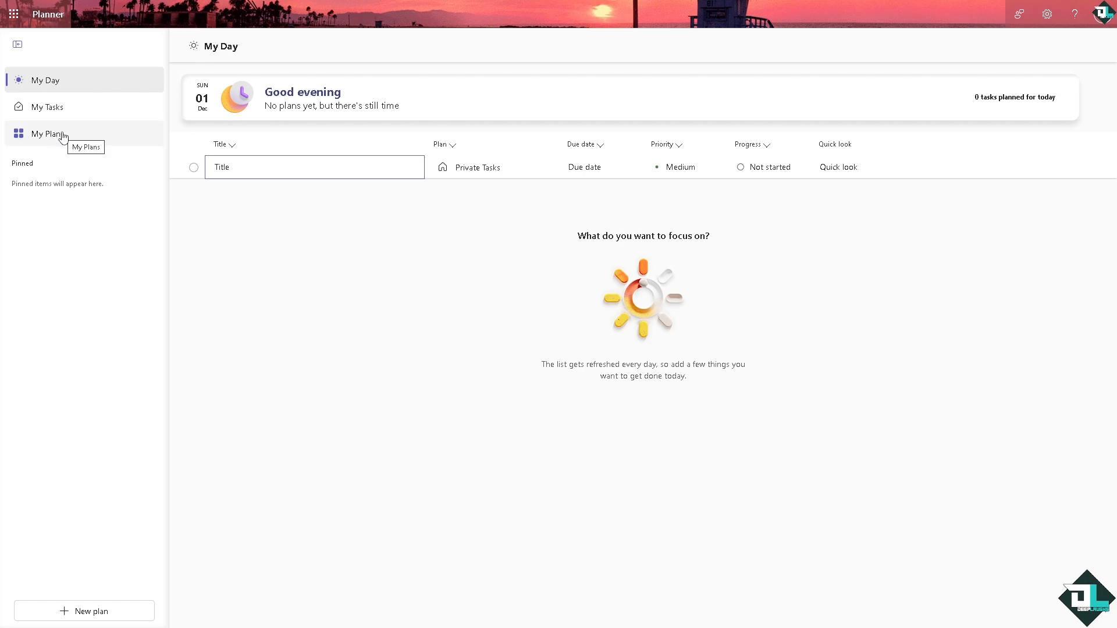
Show My Plans and open the Deep Laughs plan in grid view.
click(47, 132)
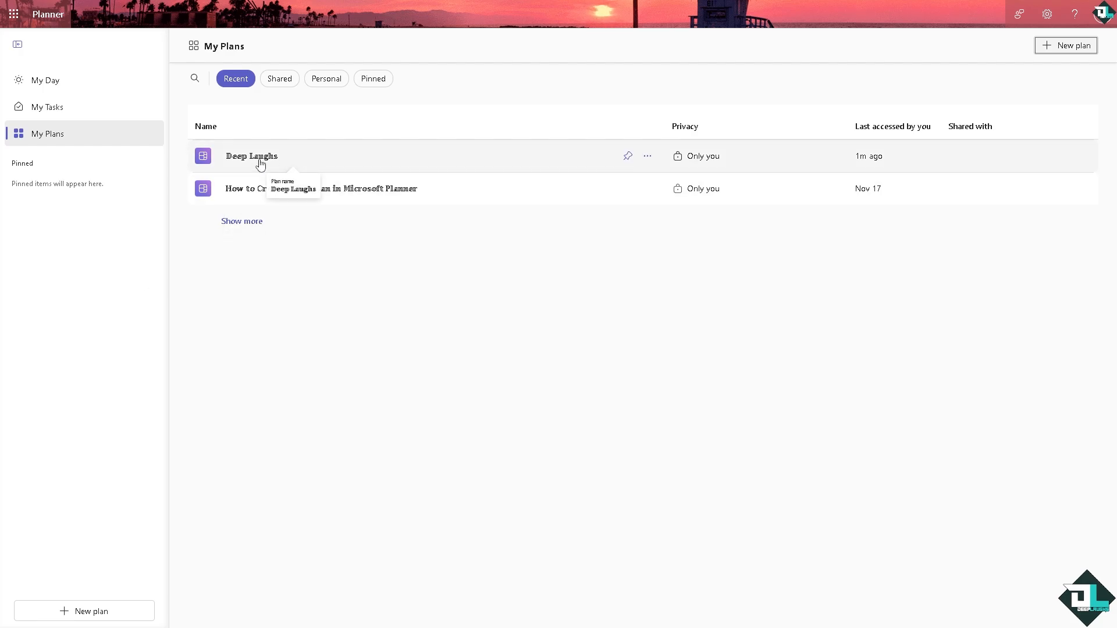
click(252, 156)
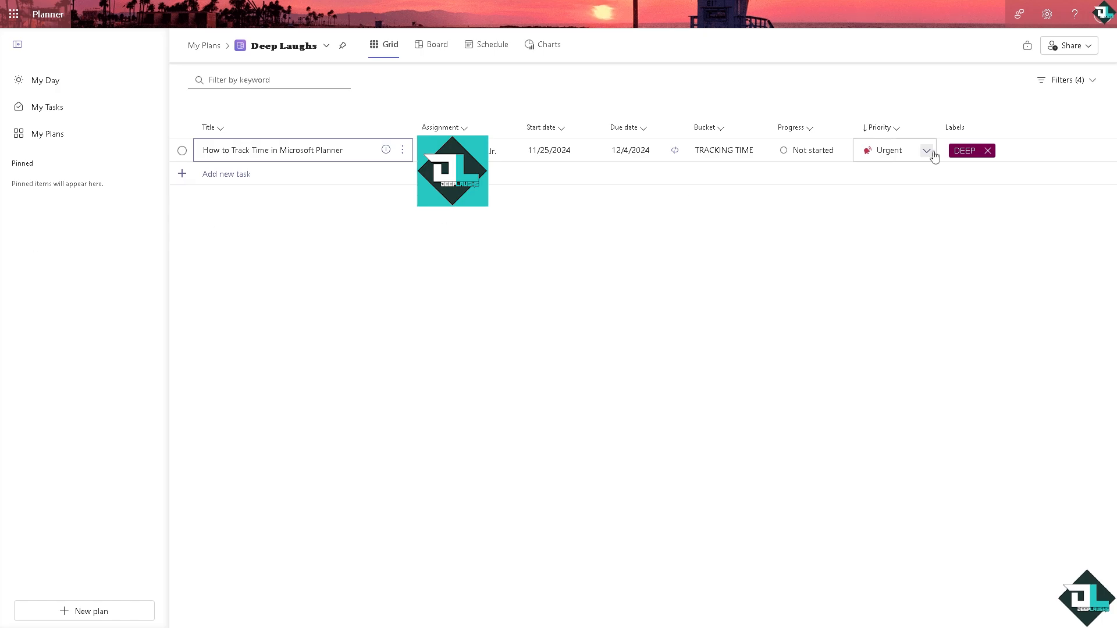
Edit the task's DEEP label name to DEPENDENCY A.
click(964, 150)
text(D)
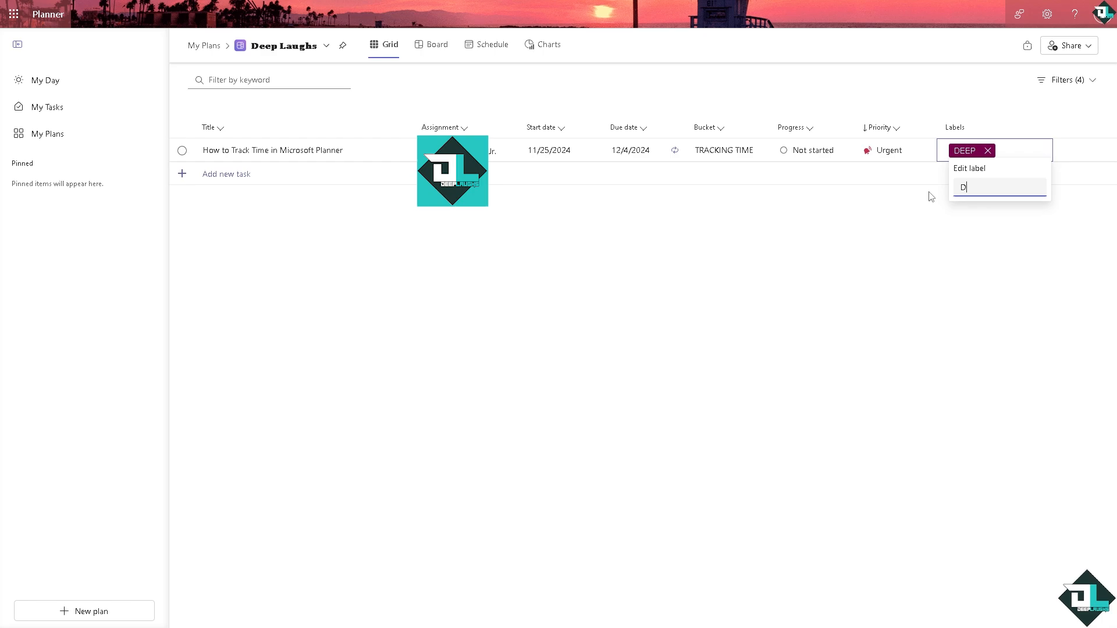
text(EPEN)
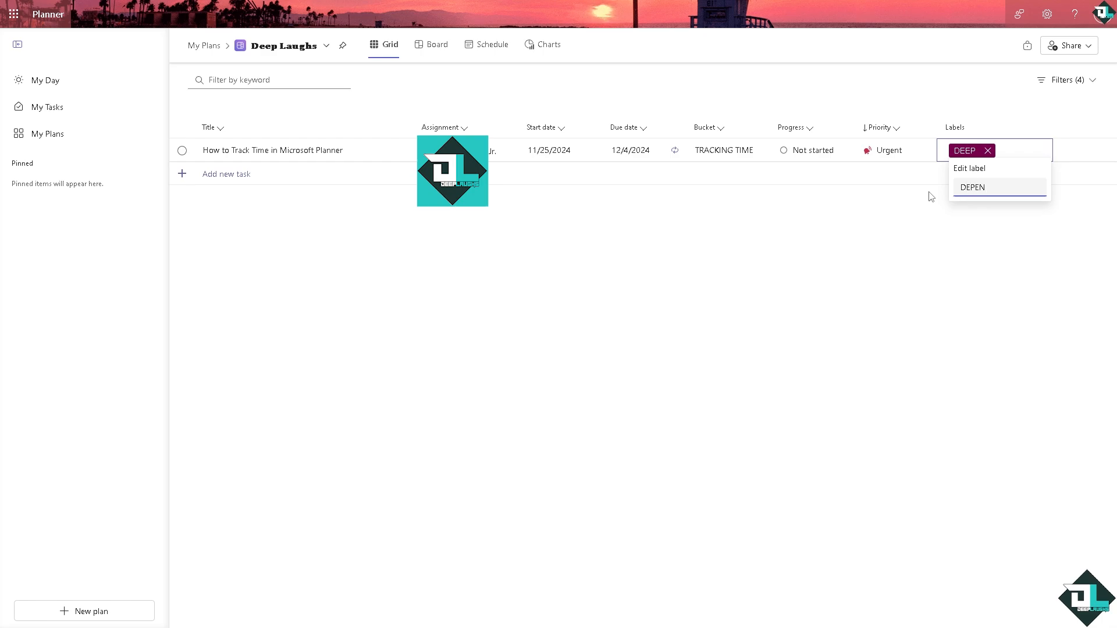
text(DENCY A)
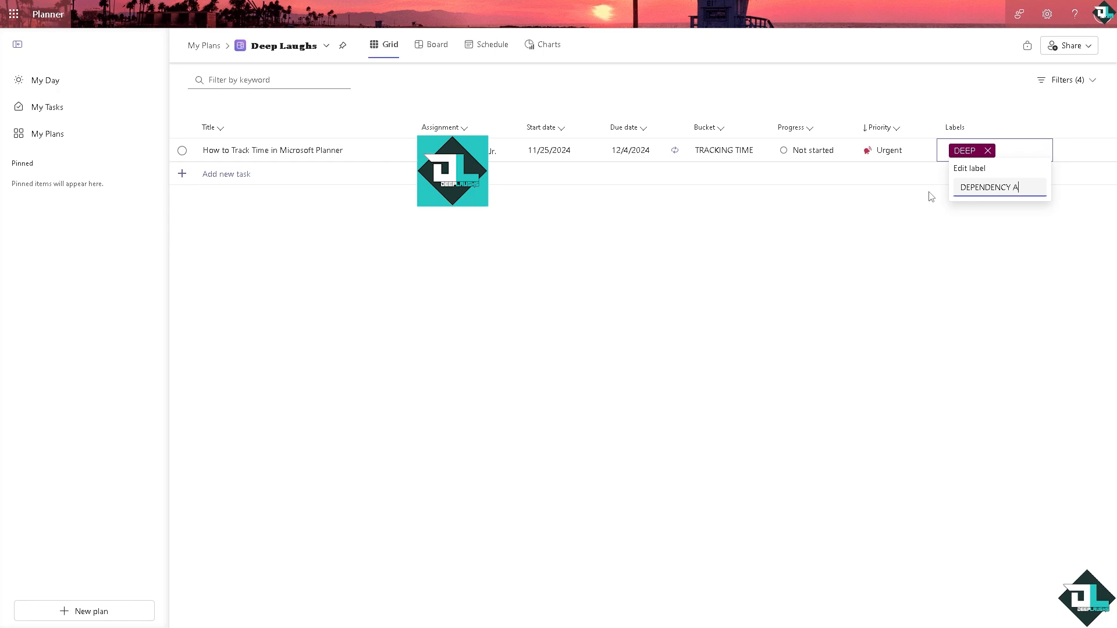
mouse_move(377, 284)
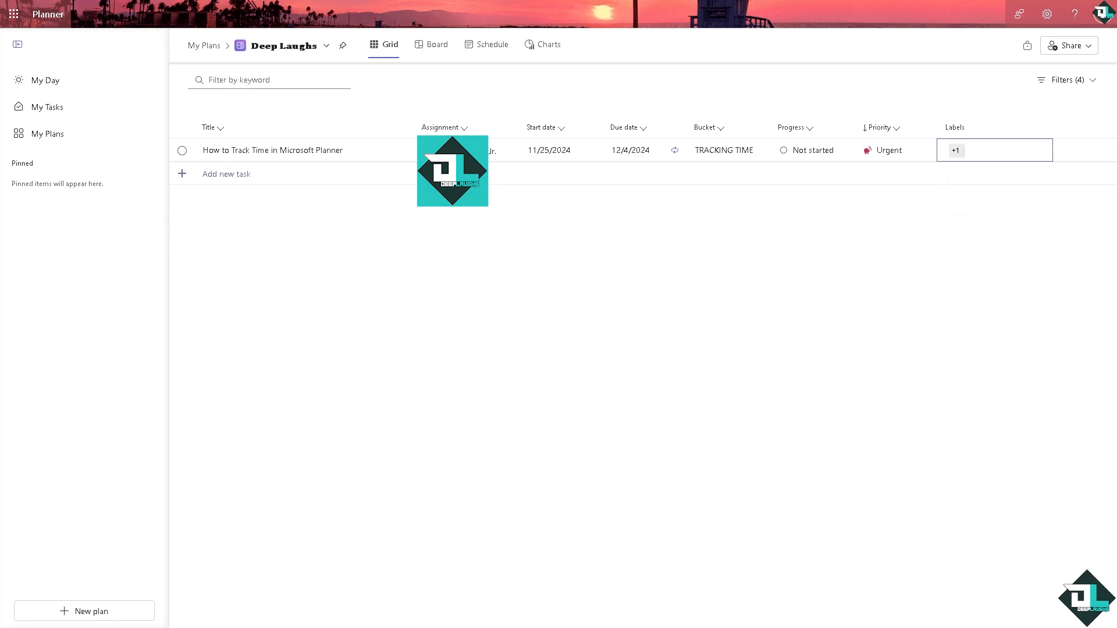
mouse_move(78, 449)
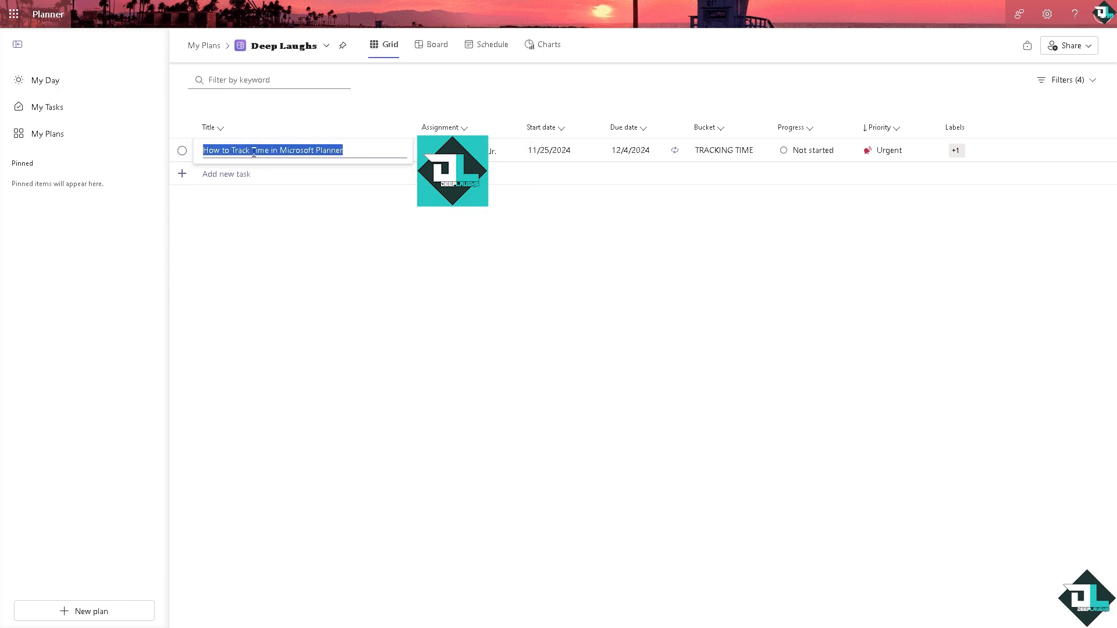
Retitle the time-tracking task to 'THIS WILL START AFTER COMPLETING TASK A', creating a new blank row.
text(THIS WILL N)
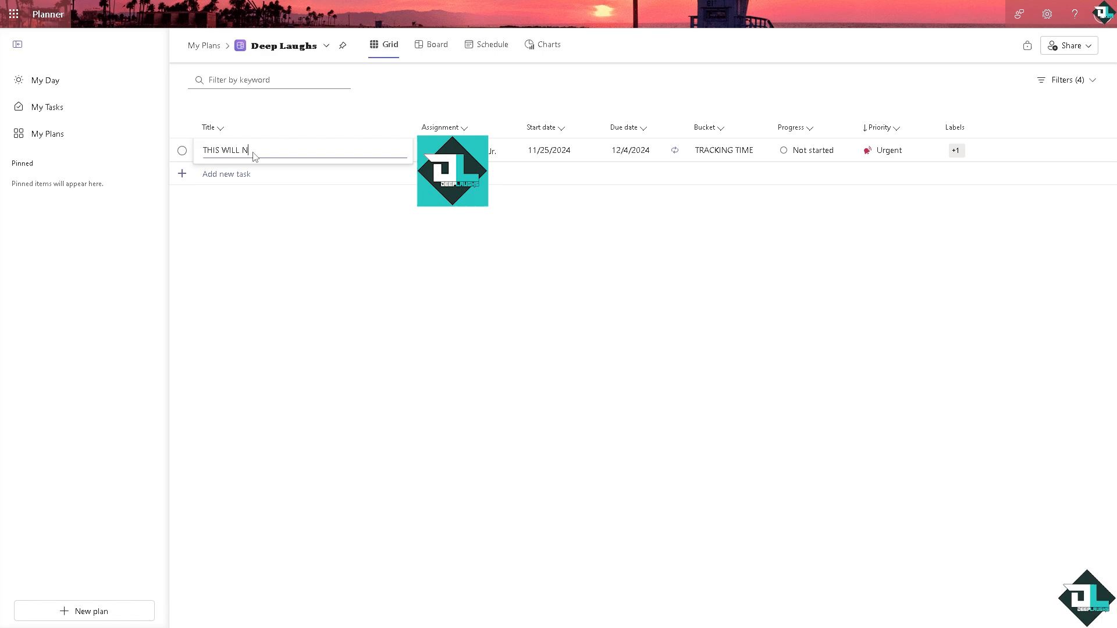
key(Backspace)
text(START AFTER CO)
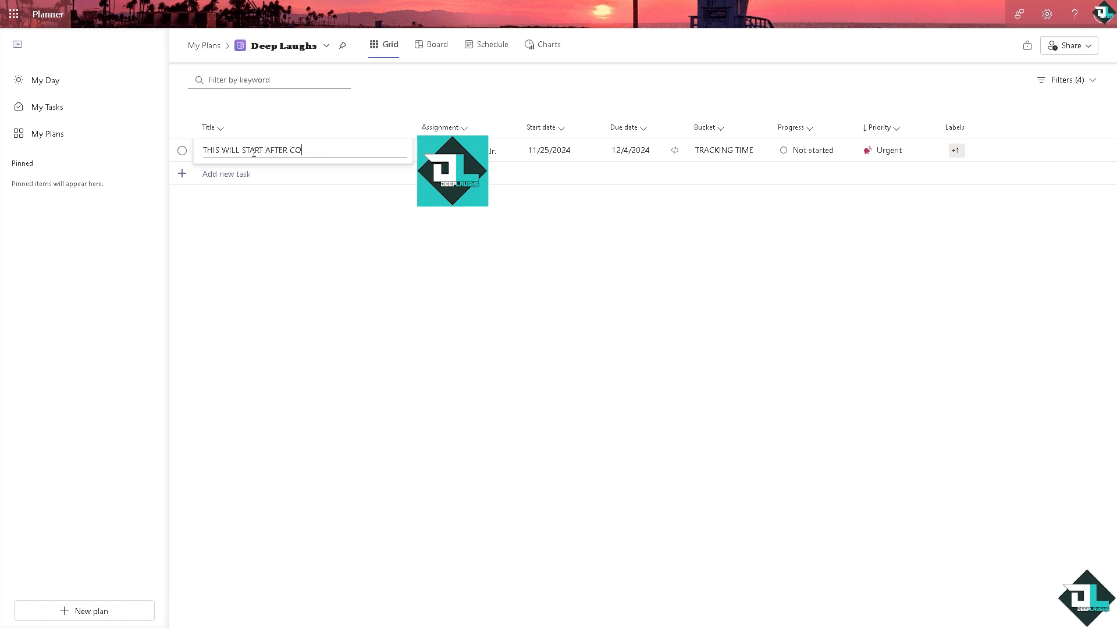
text(MPLETING TASK)
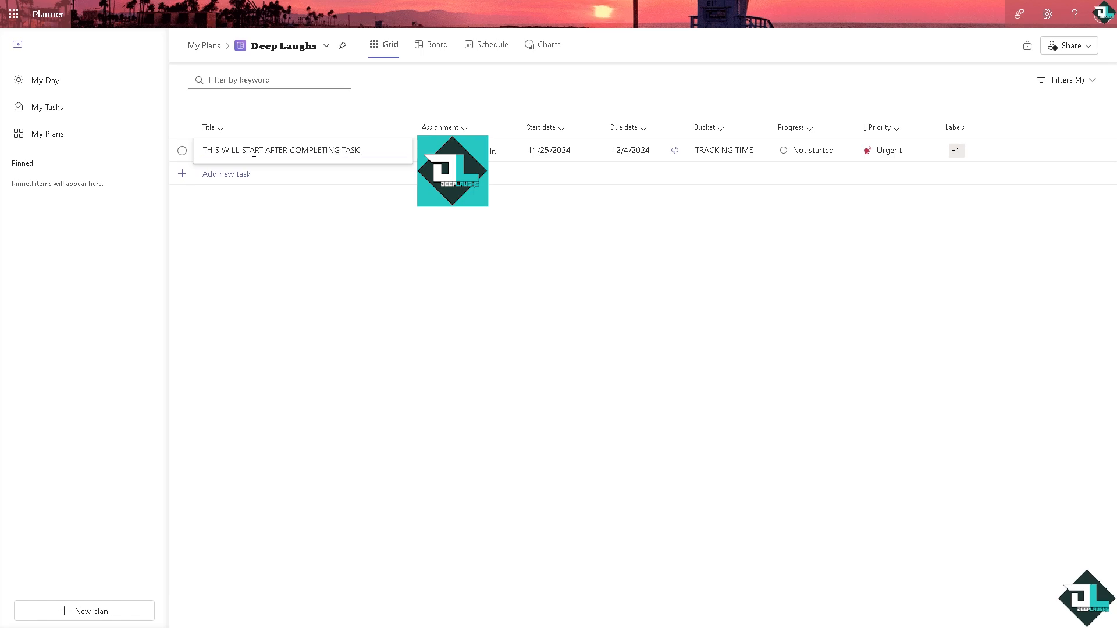
text(A)
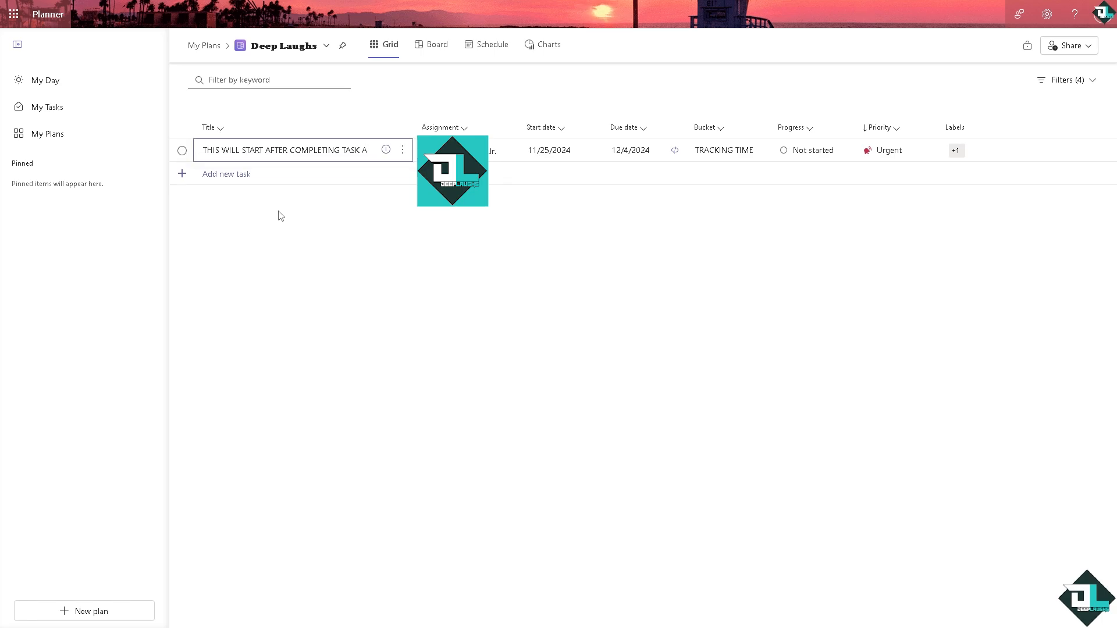
click(225, 173)
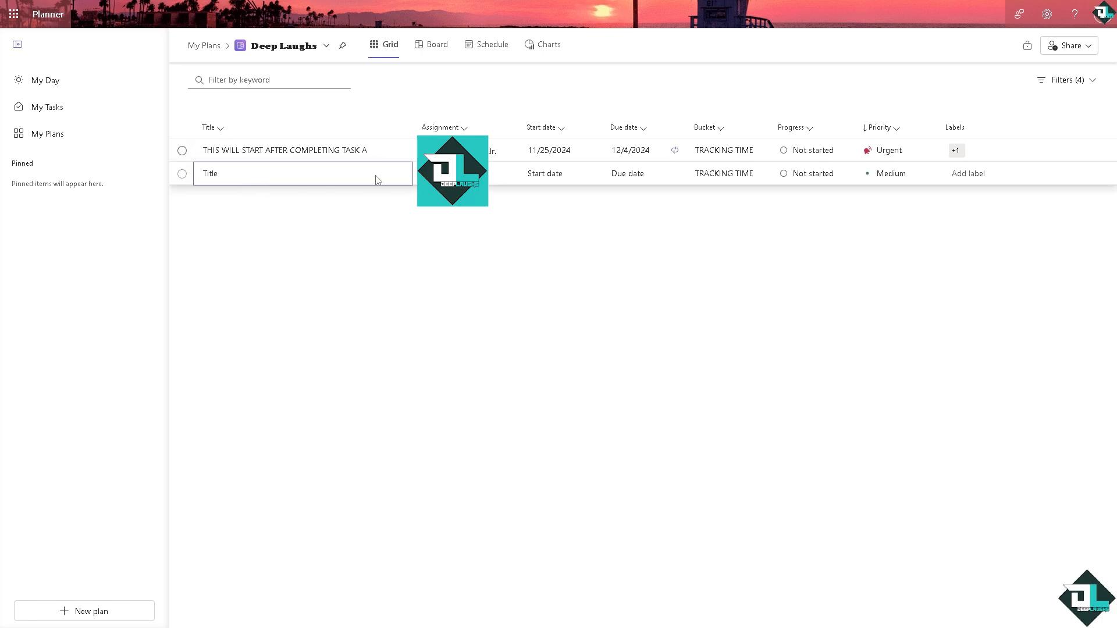
Name the new task 'how to add dependencies in microsoft planner' and show its details pane.
text(how to add dependencies in microsoft planner)
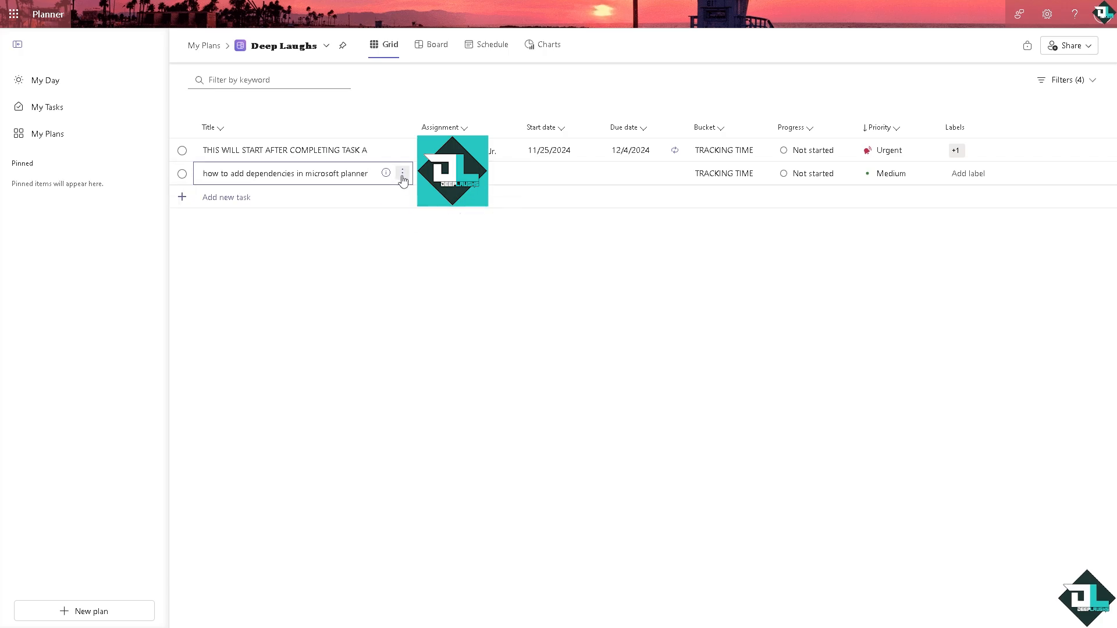
click(285, 174)
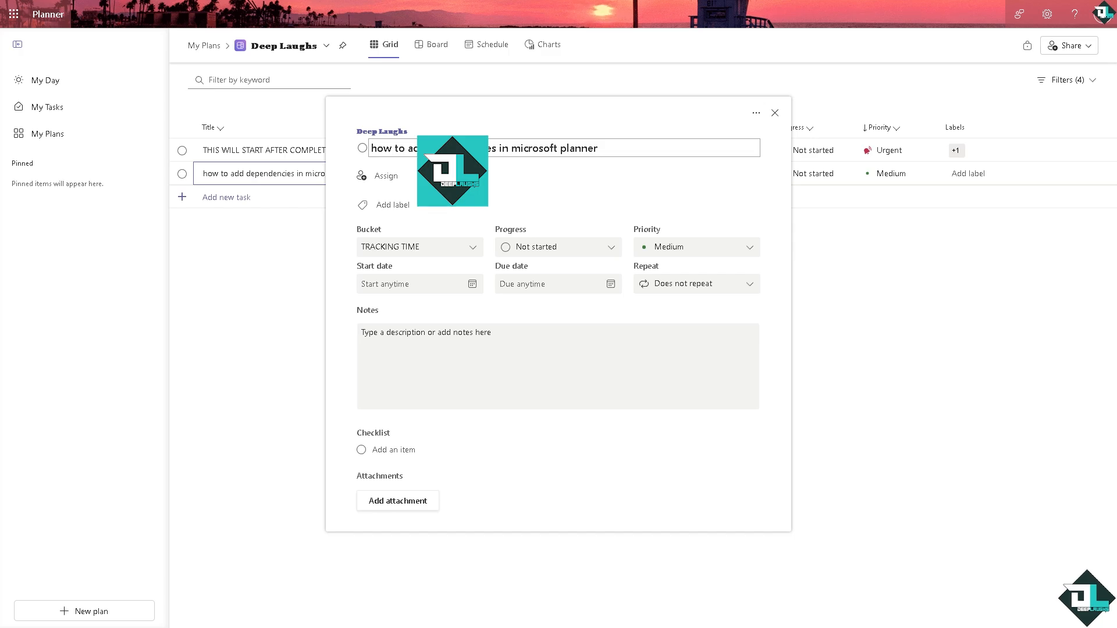
Title the task PARENT TASKS, put the old title in Notes, and add checklist item CHILD TASKS.
triple_click(558, 148)
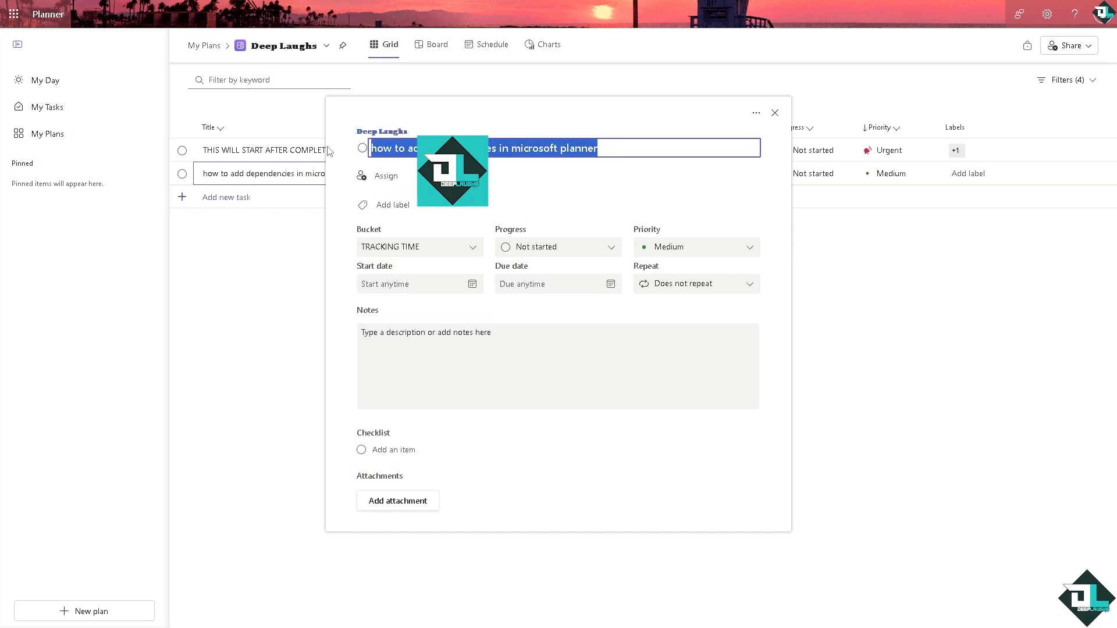
text(PARENT T)
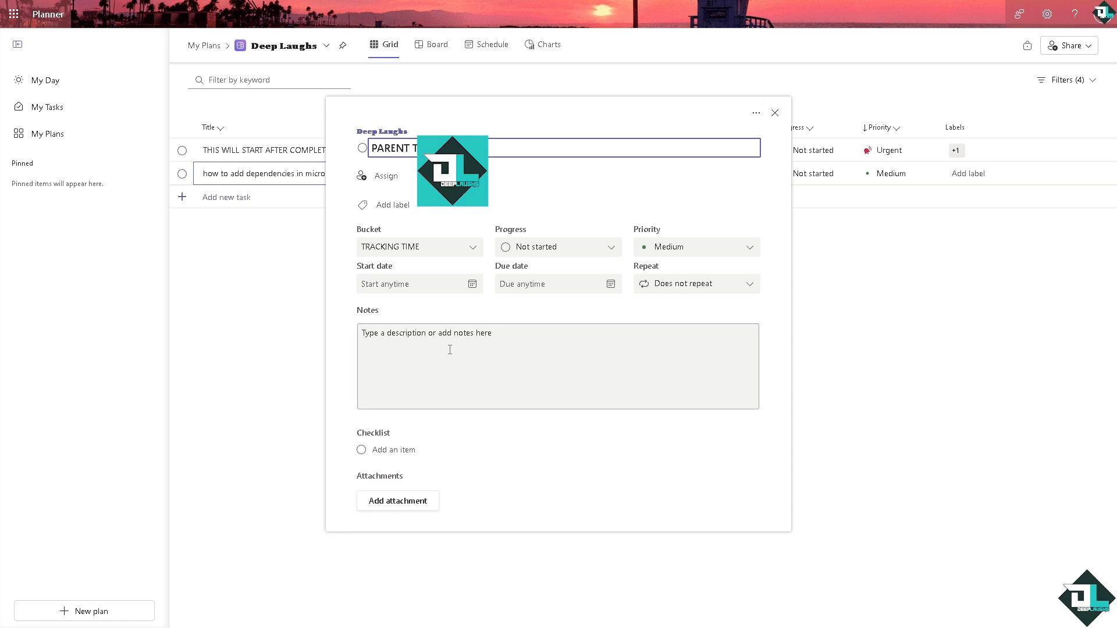
text(how to add dependencies in microsoft planner)
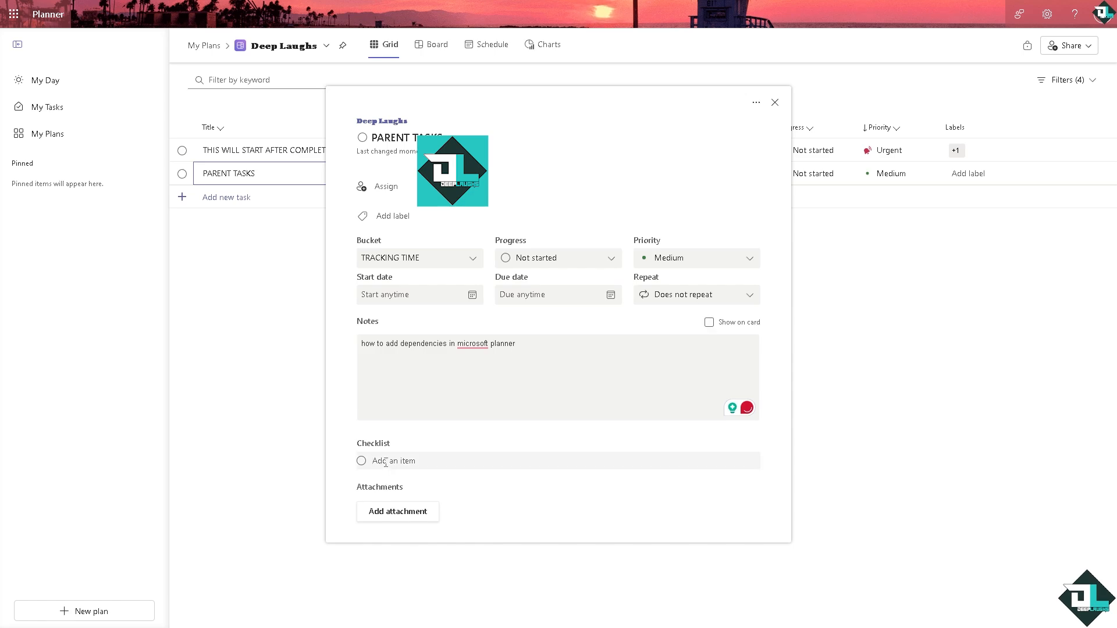
text(CHILD)
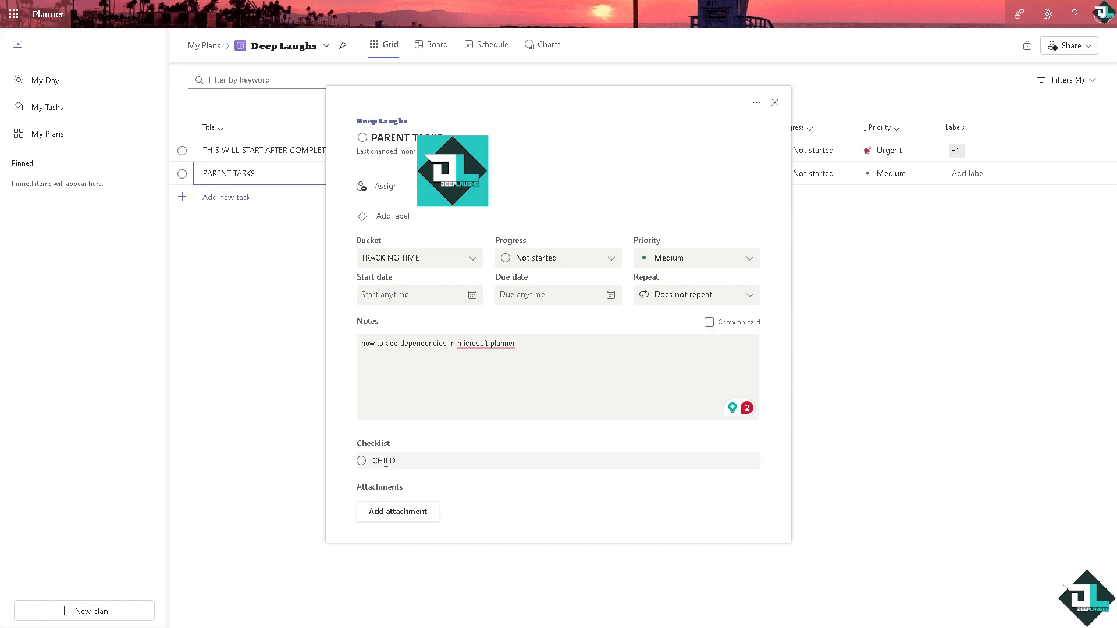
text(TASKS)
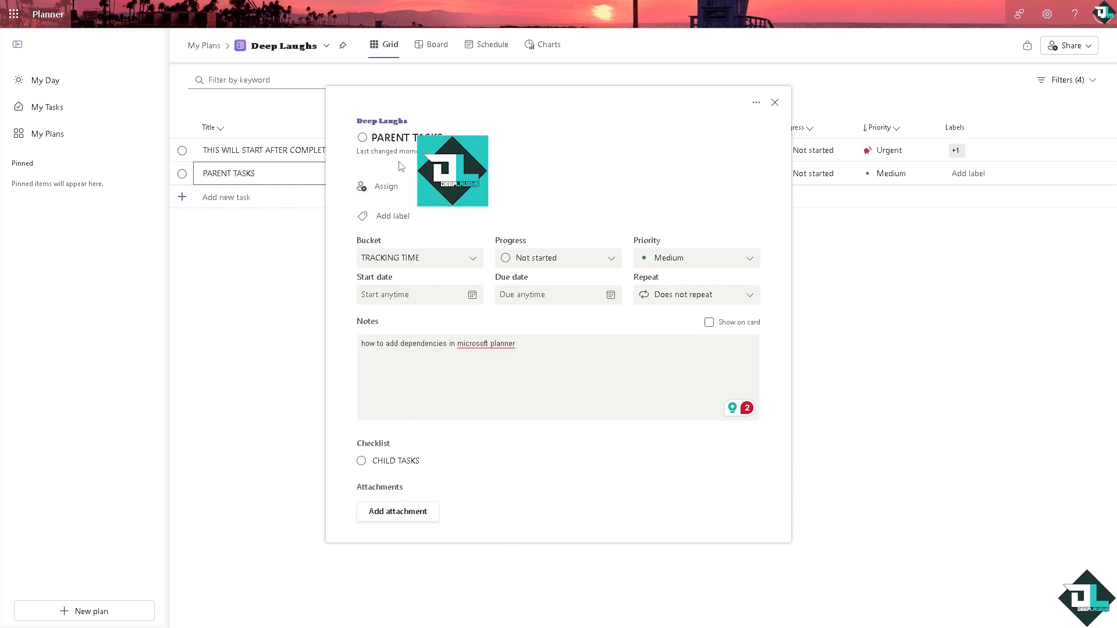
Set PARENT TASKS to Important priority and In progress, then return to the grid.
click(708, 435)
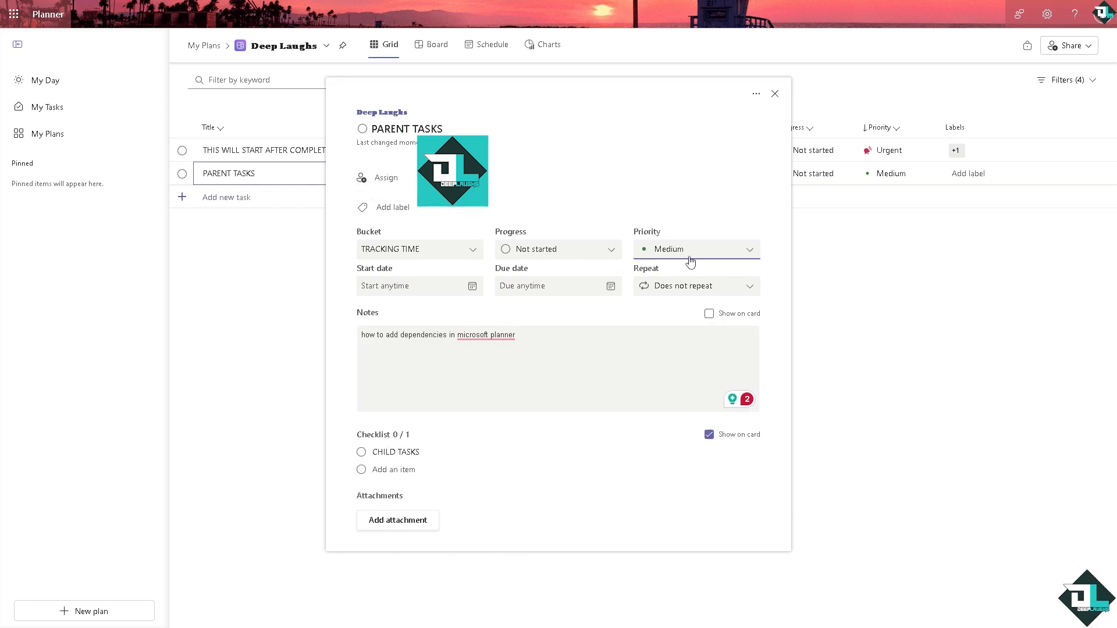
click(668, 249)
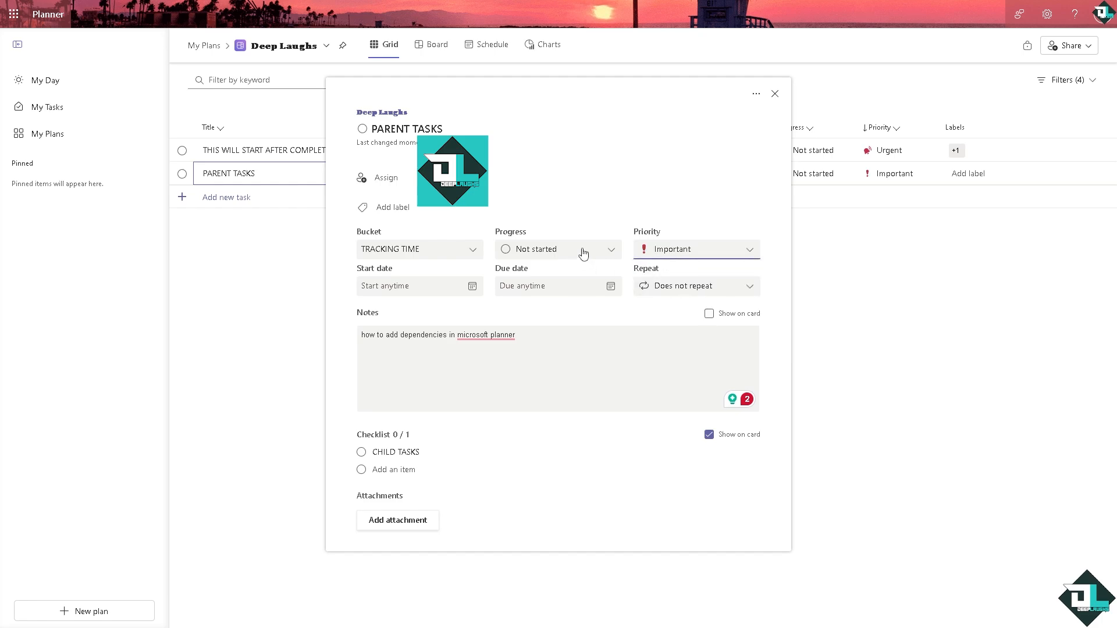
click(558, 249)
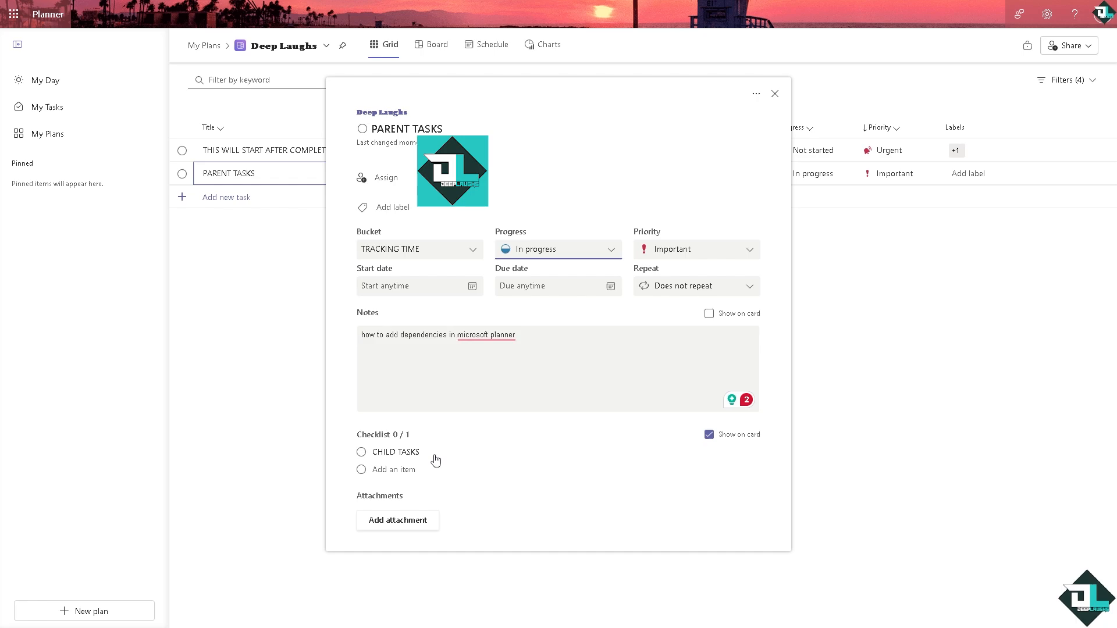
mouse_move(270, 364)
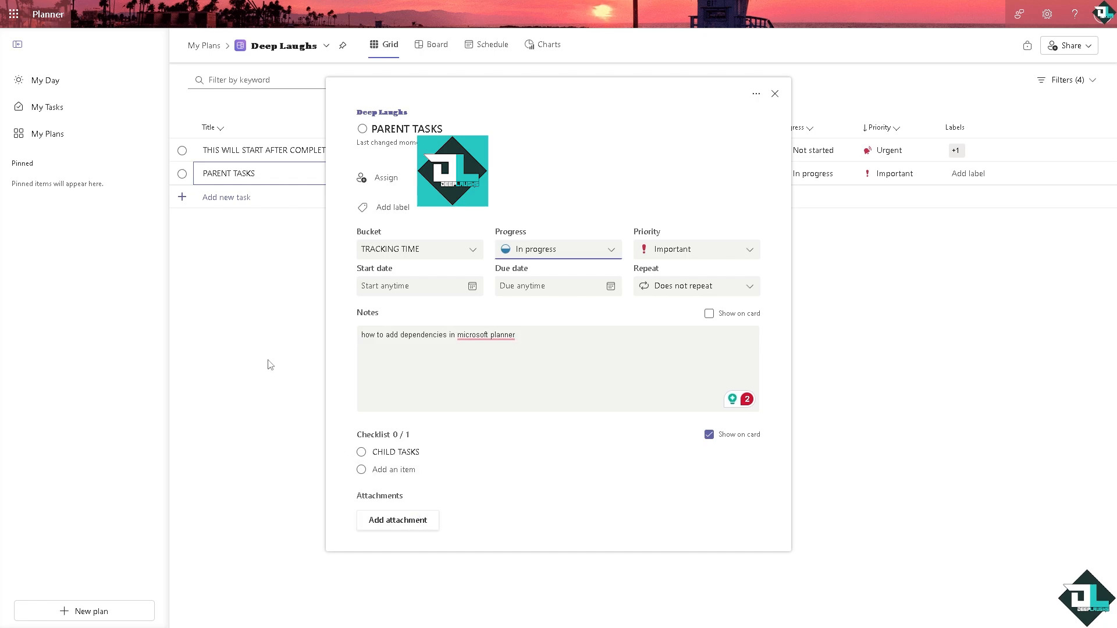
click(776, 93)
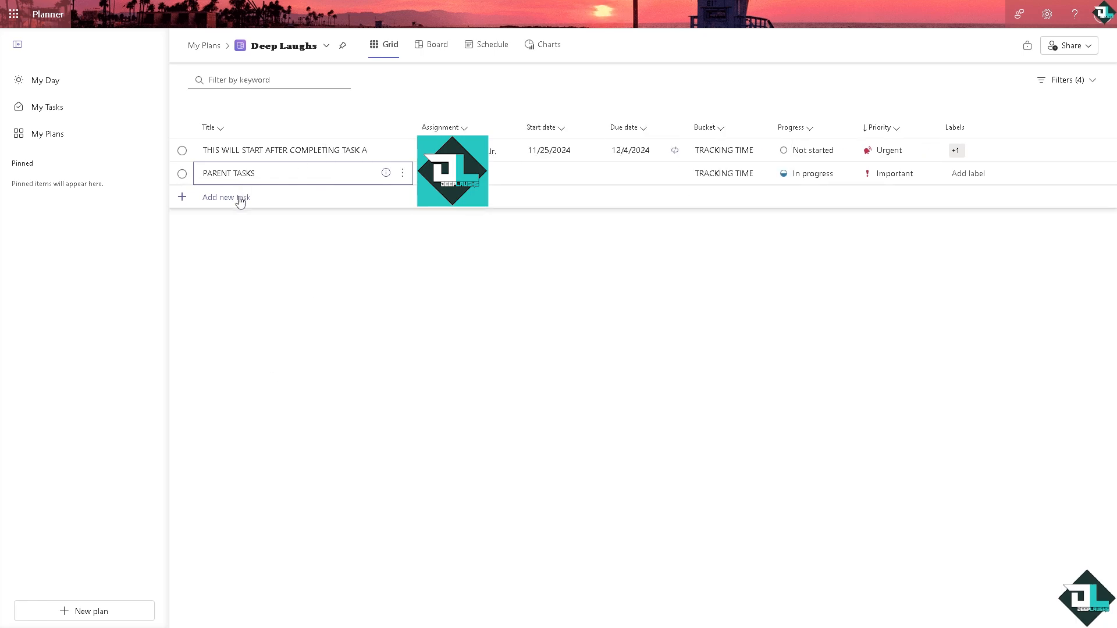
Add a third untitled task row below PARENT TASKS in the grid.
click(226, 198)
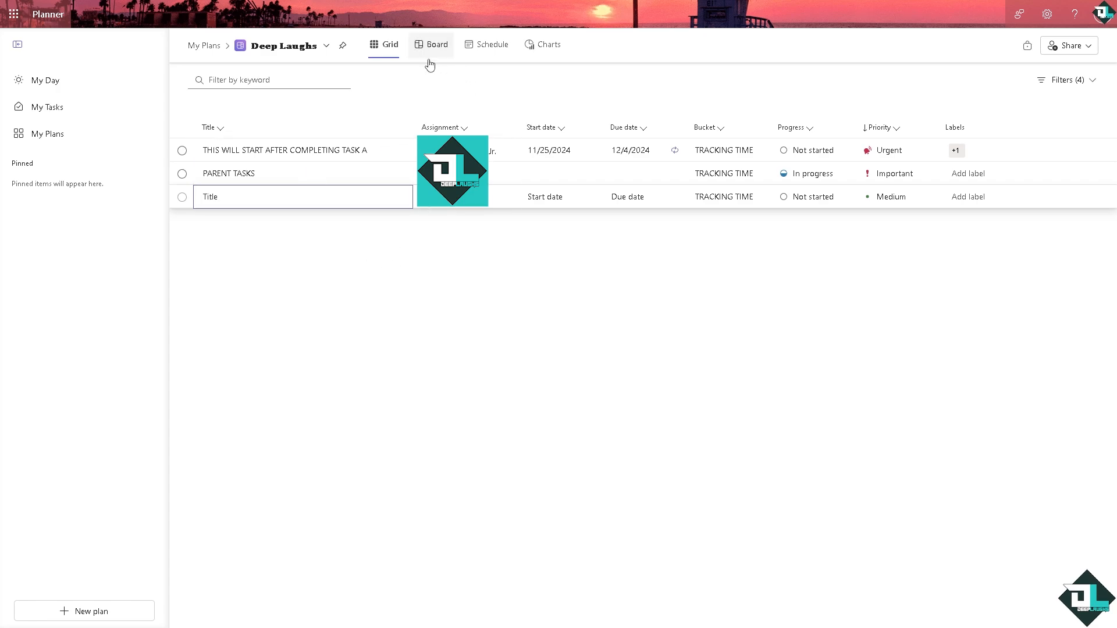
On the Board, create a DEPENDENCIES bucket holding task 'how to add dependencies in microsoft planner'.
click(430, 44)
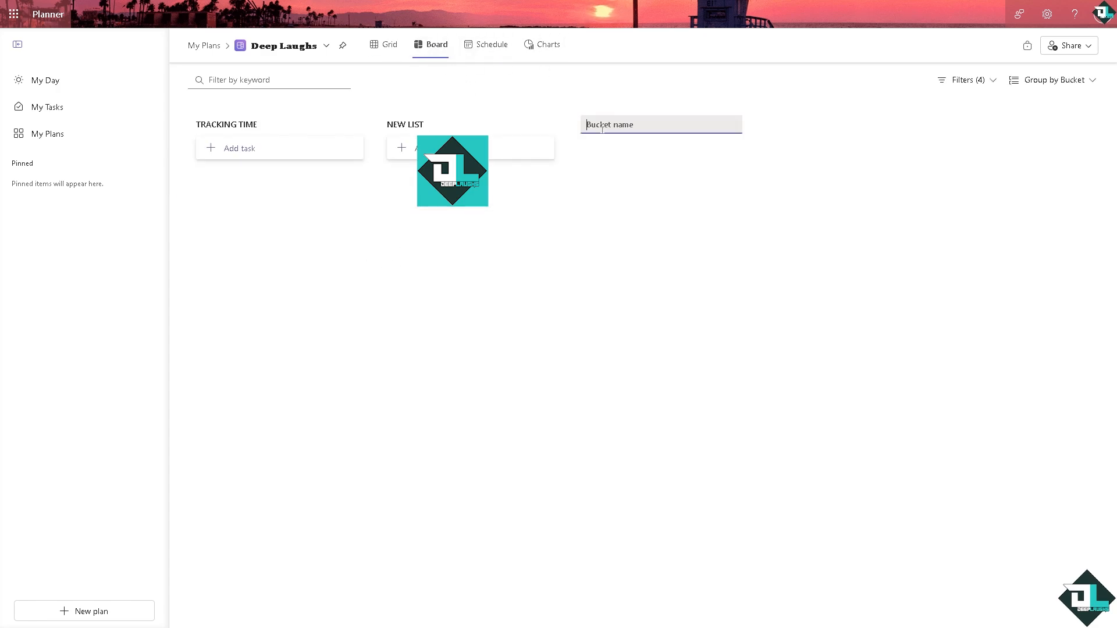
text(DEPEMN)
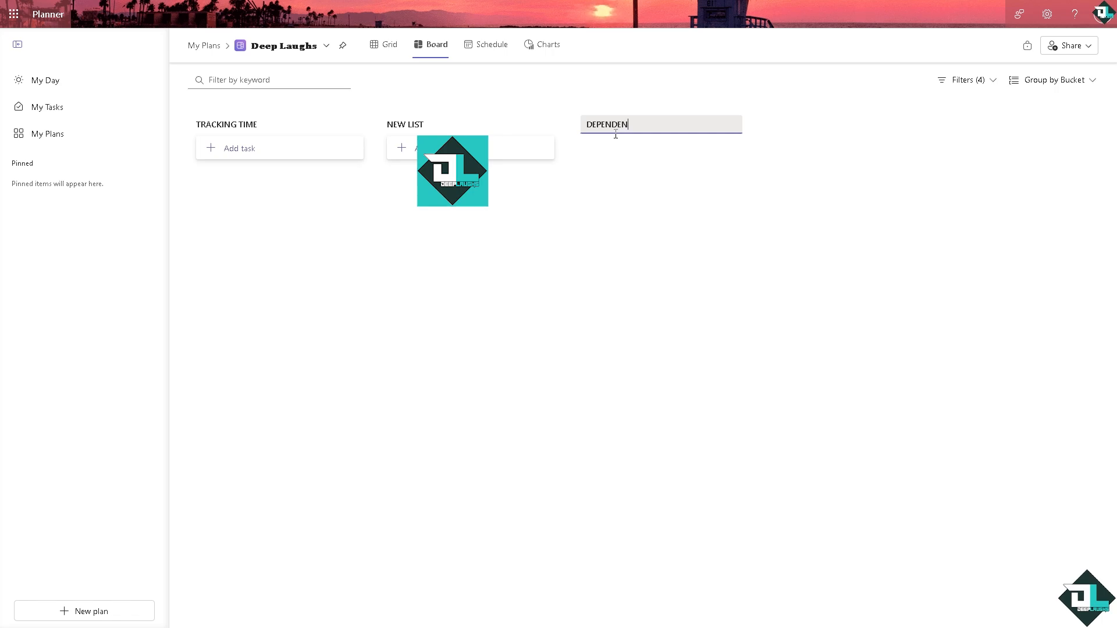
key(Return)
text(lependencies in microsoft planner)
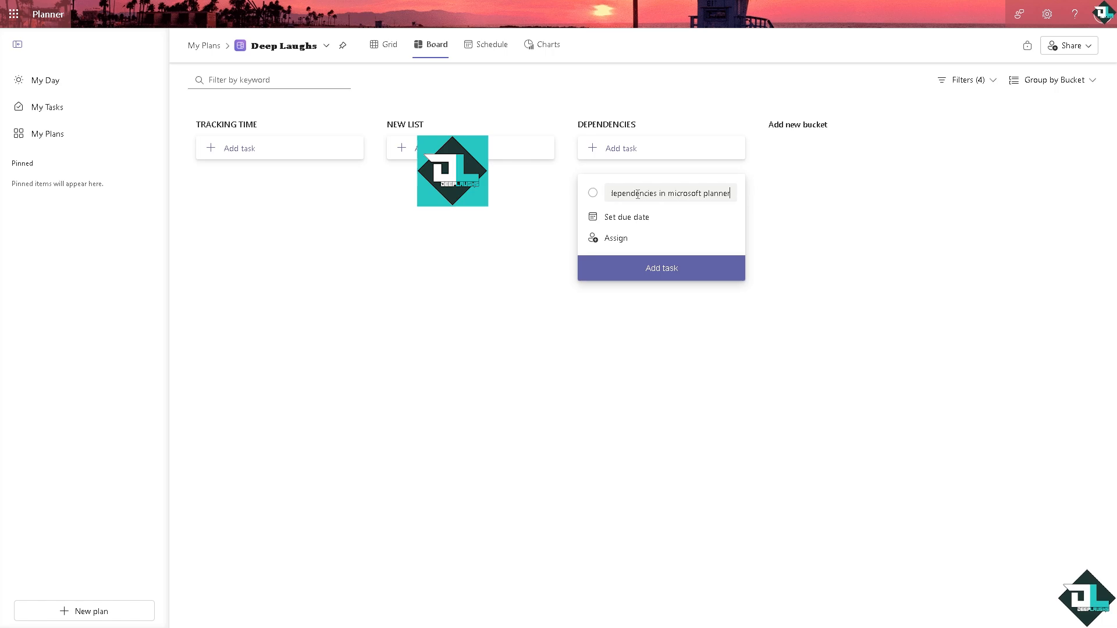
mouse_move(616, 238)
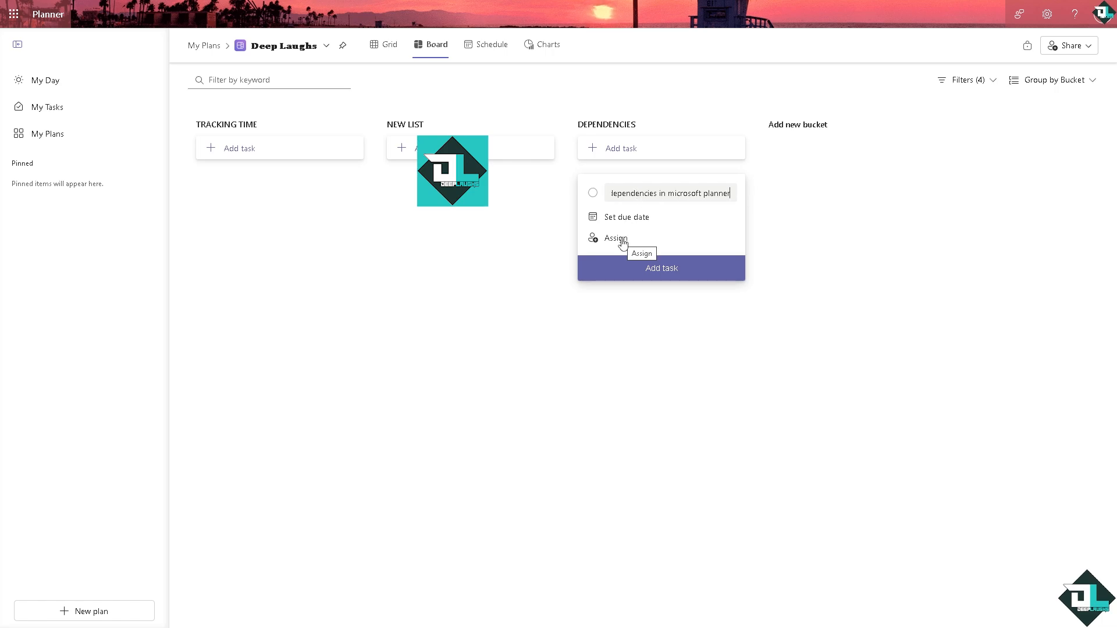
mouse_move(639, 220)
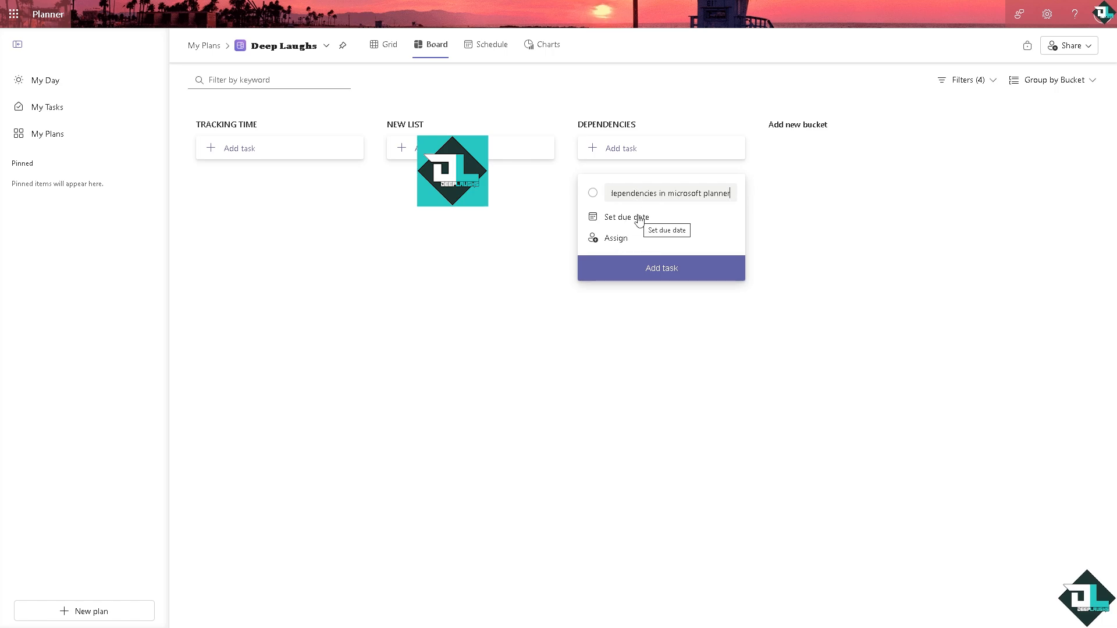
click(661, 268)
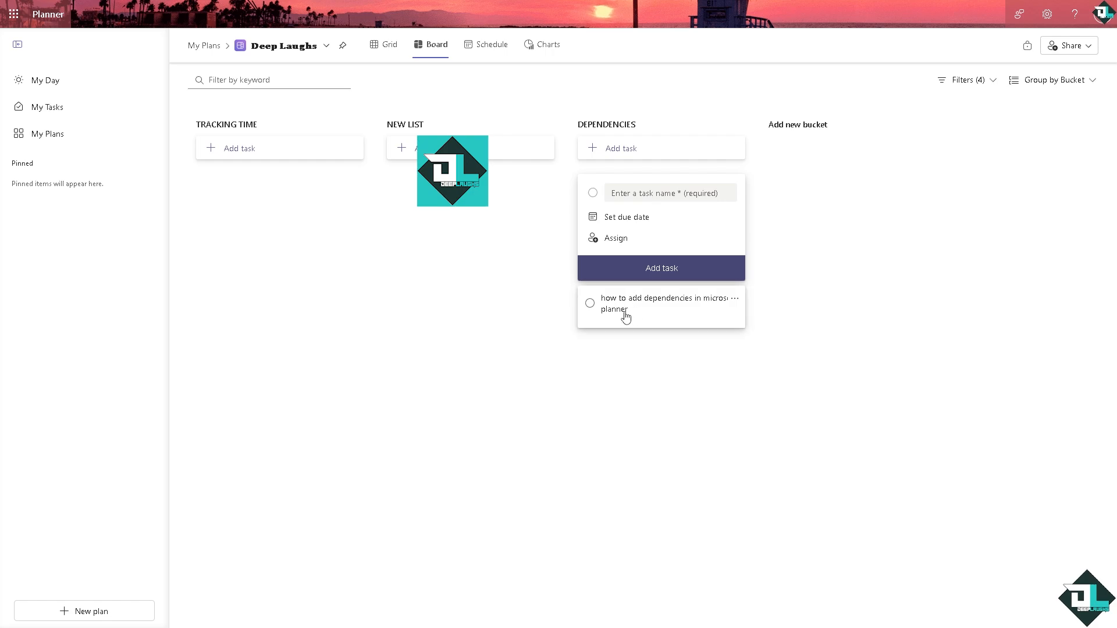